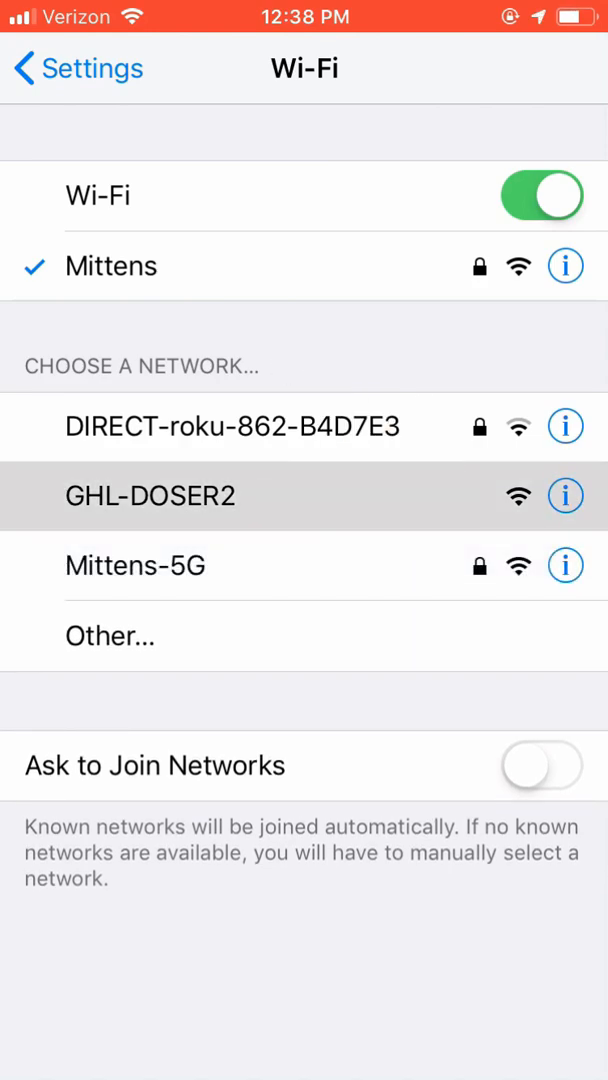
# - Join the unsecured GHL-DOSER2 Wi-Fi network from the Choose a Network list
pyautogui.click(150, 496)
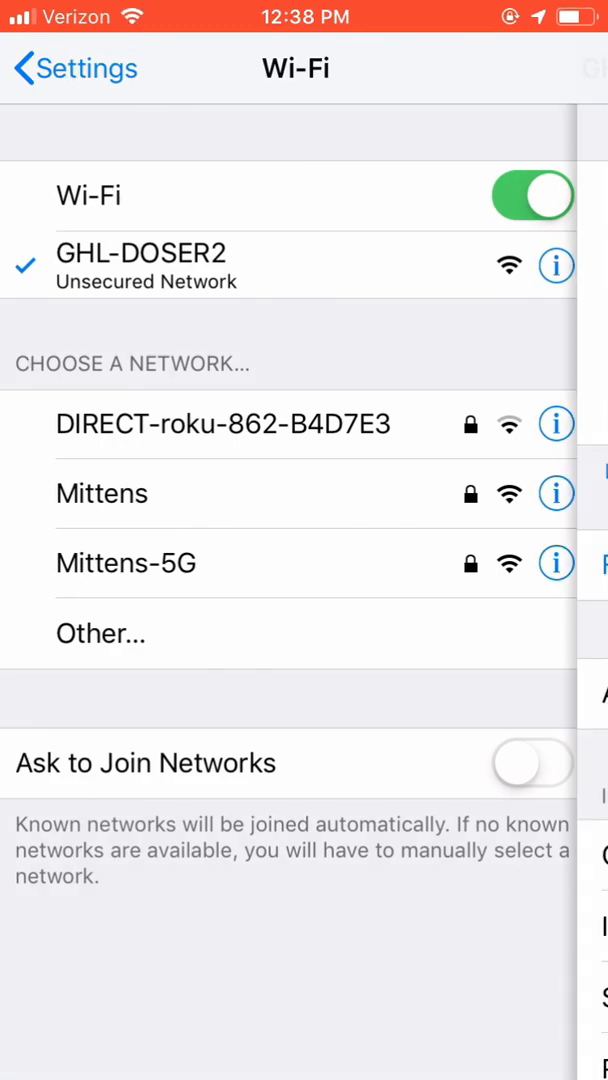
pyautogui.click(556, 264)
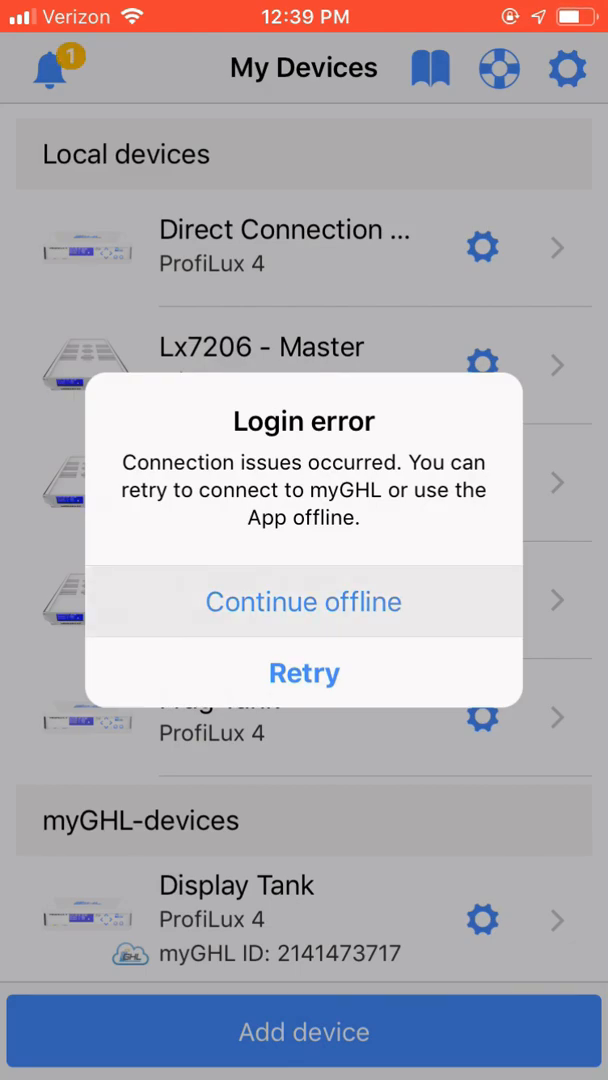
# - Continue offline past the login error and bring up the Add device form
pyautogui.click(304, 600)
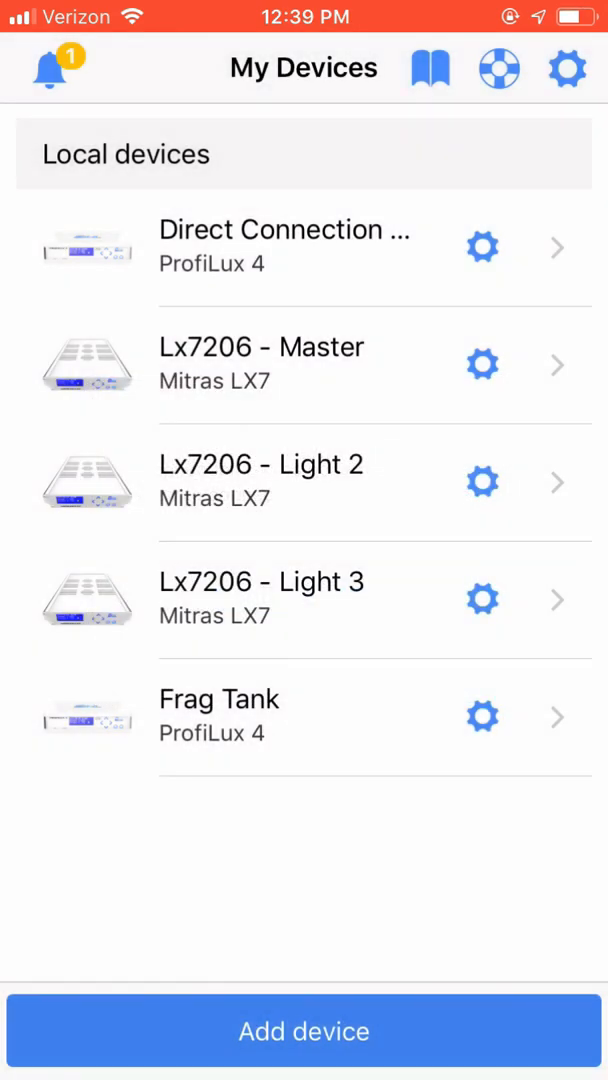
pyautogui.click(304, 1032)
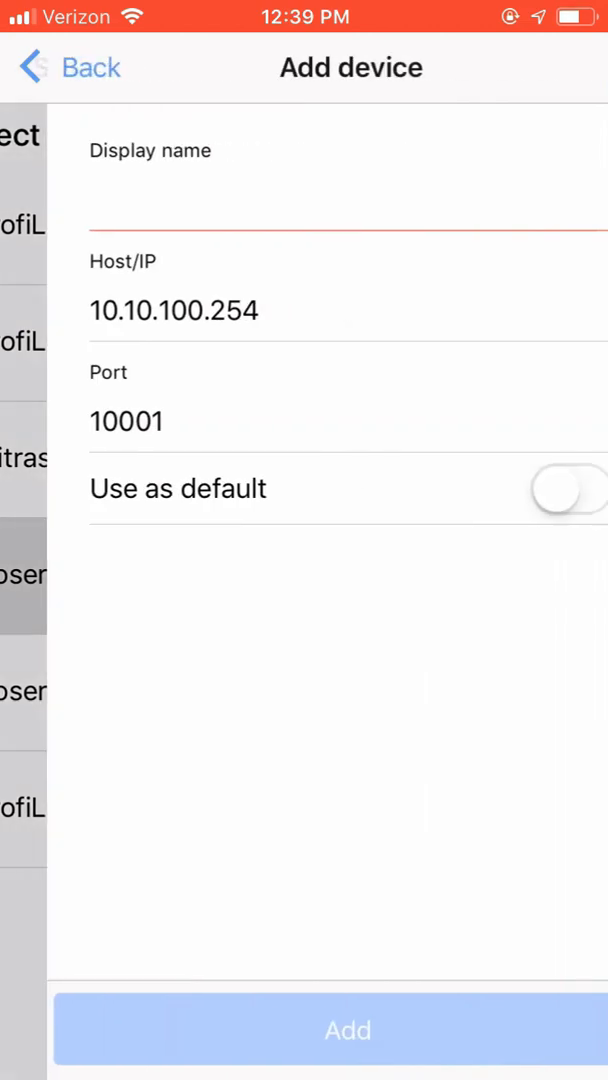
# - Name the new device 'Doser 2.1 (SA)', keeping host 10.10.100.254 and port 10001
pyautogui.click(300, 200)
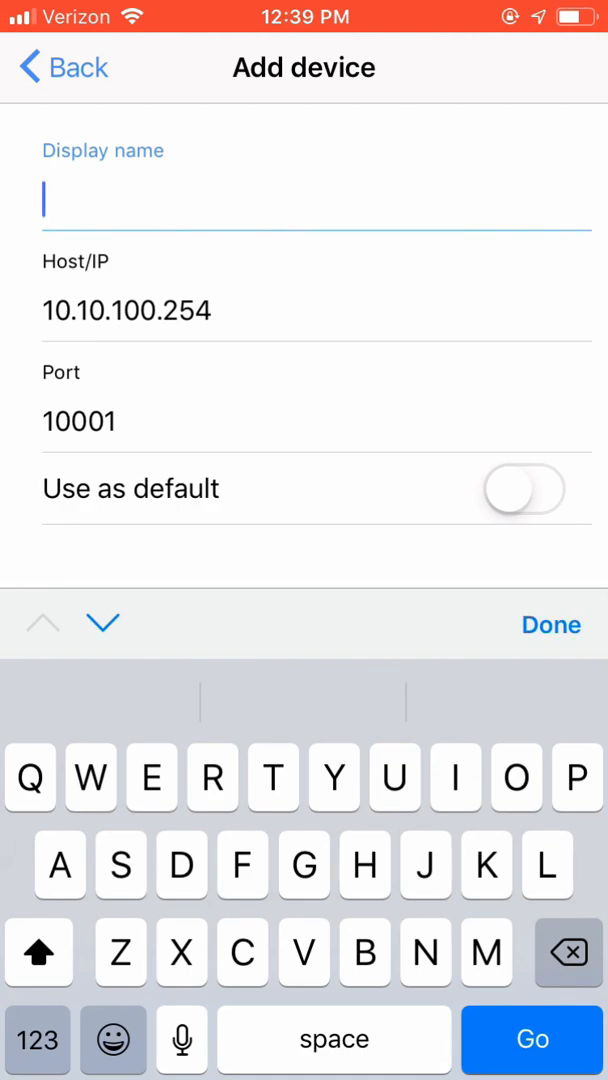
pyautogui.write('Doser')
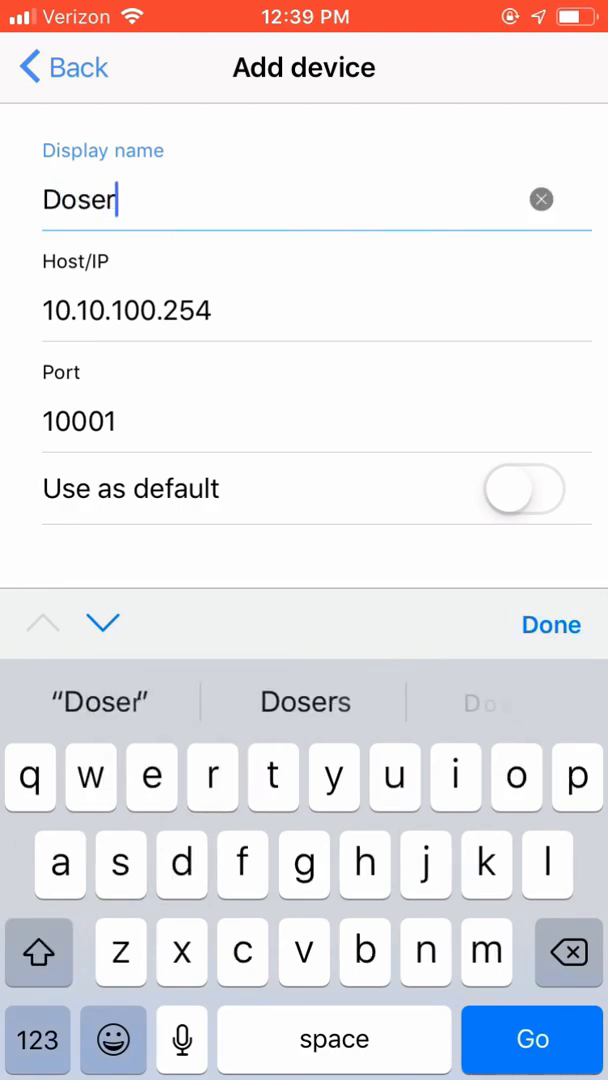
pyautogui.write('2')
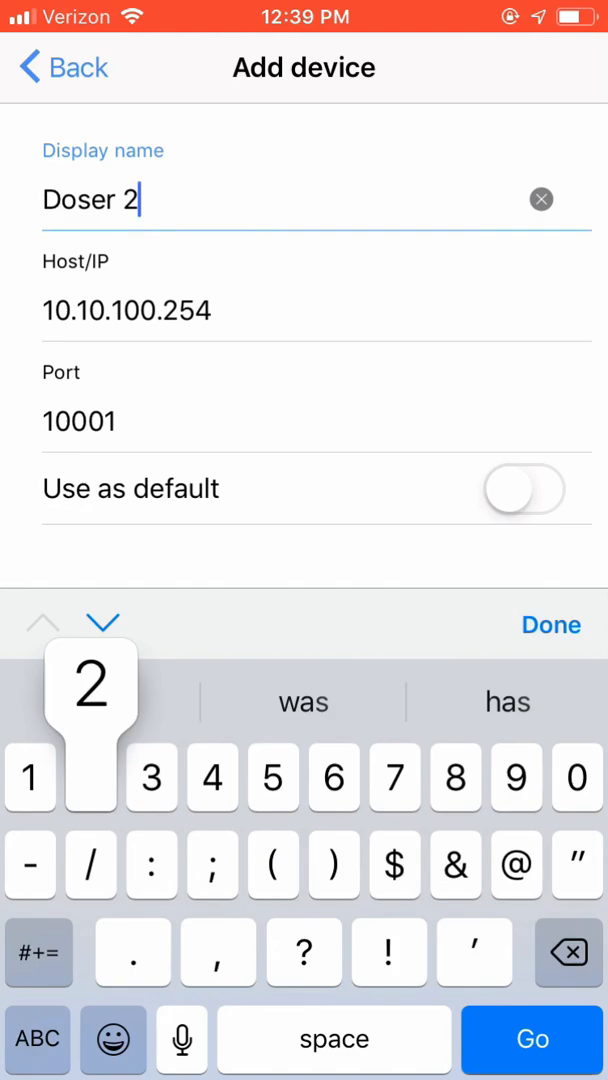
pyautogui.write('.1')
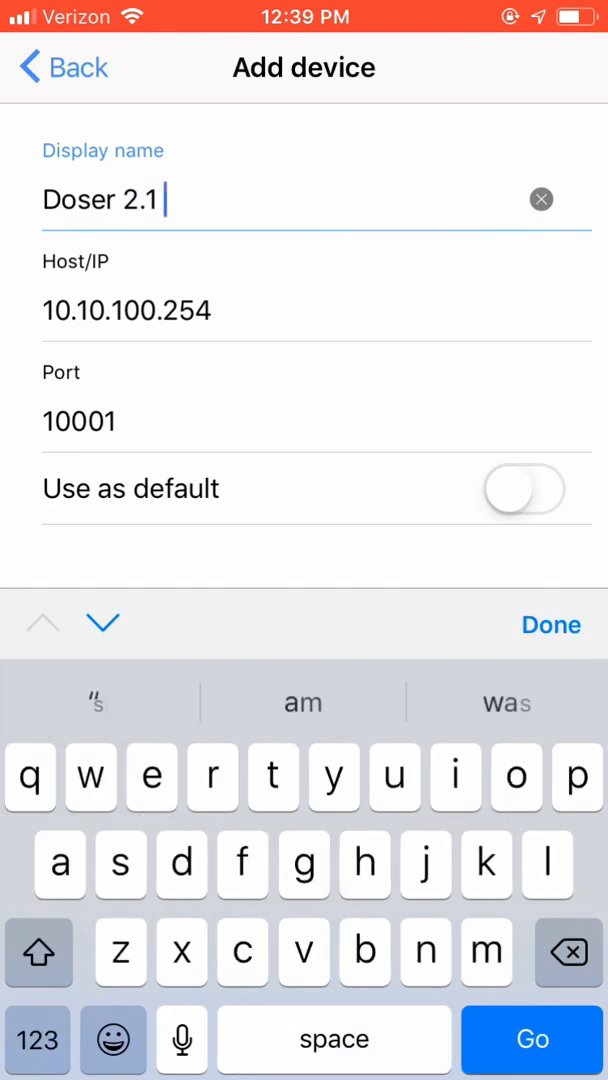
pyautogui.write('(')
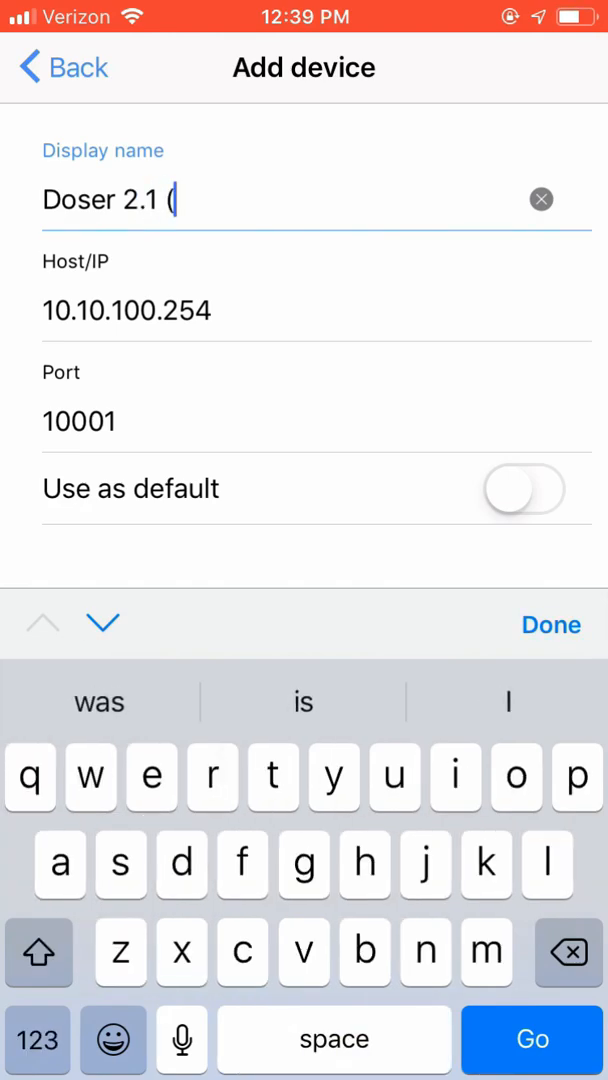
pyautogui.write('SA')
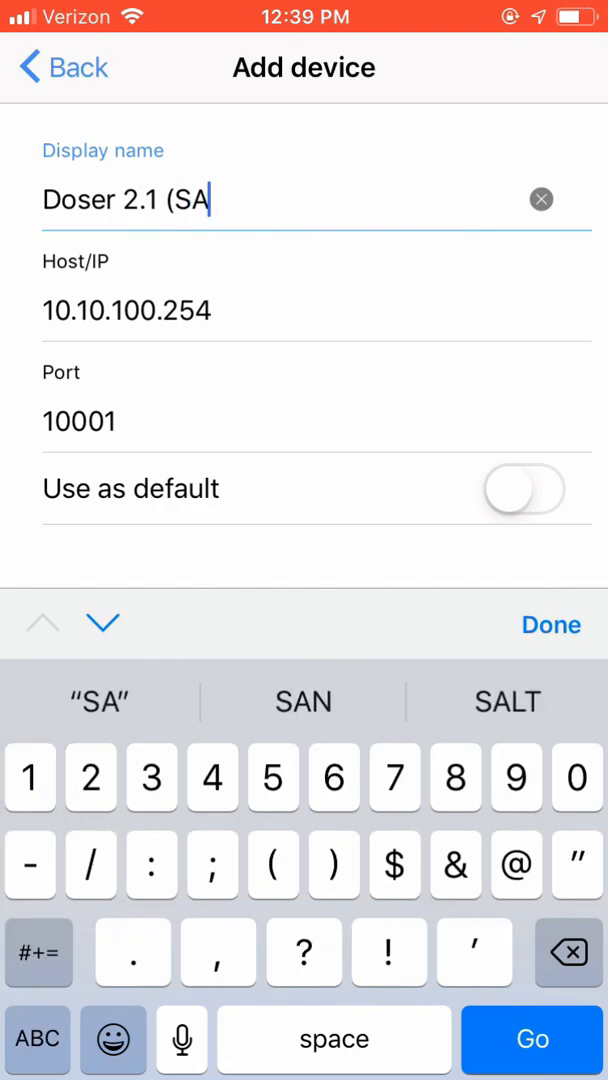
pyautogui.write(')')
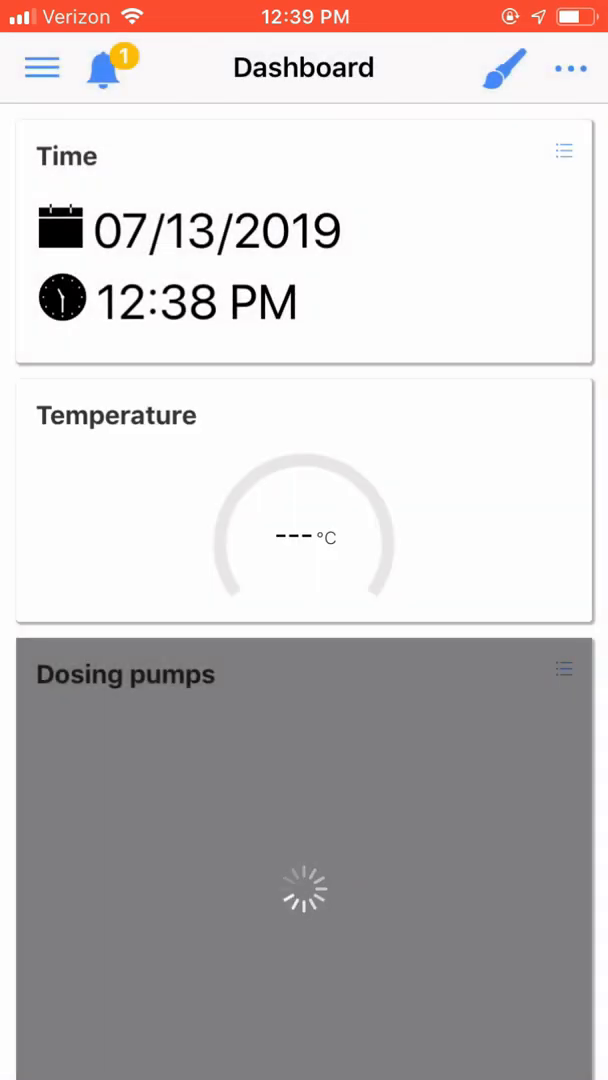
# - Go to the doser's Network section from the hamburger menu and view its settings
pyautogui.click(42, 68)
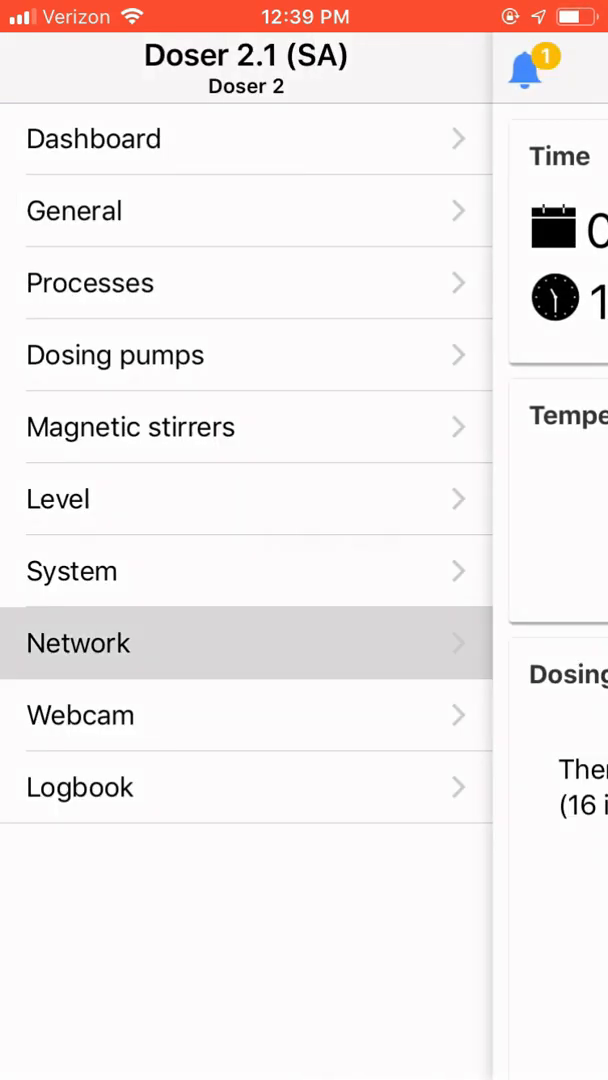
pyautogui.click(78, 644)
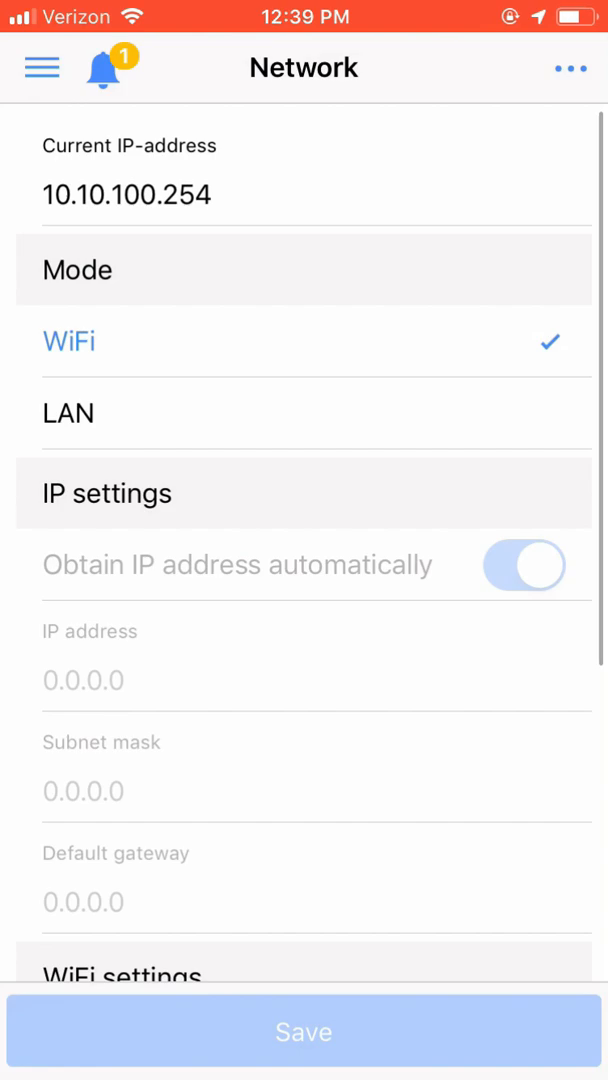
pyautogui.scroll(-3)
pyautogui.write('Mi')
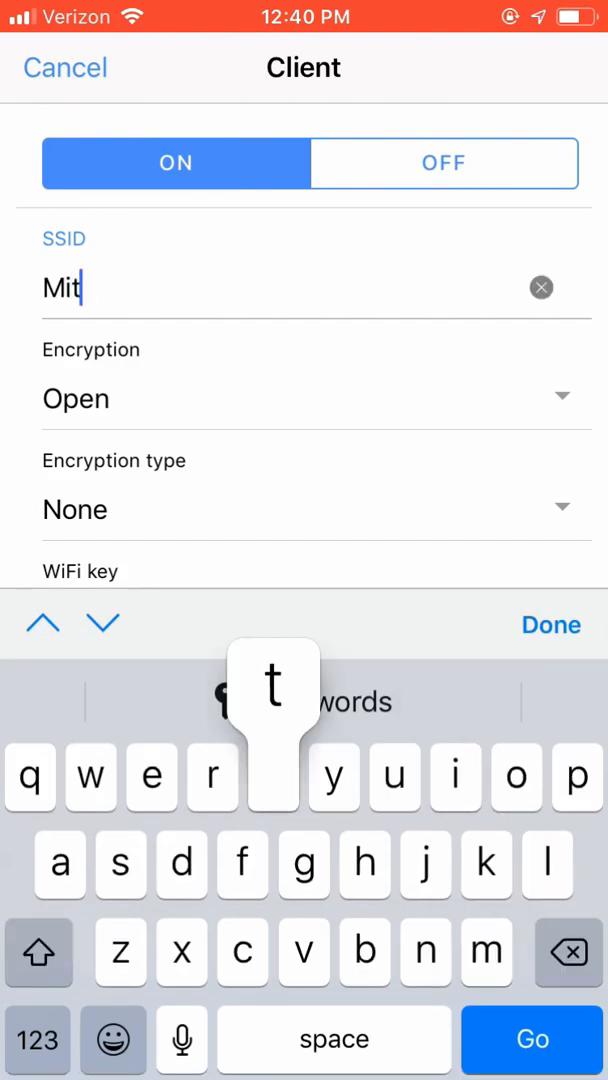
# - Enable the WiFi client with SSID 'Mittens' and return to the Network page
pyautogui.write('tens')
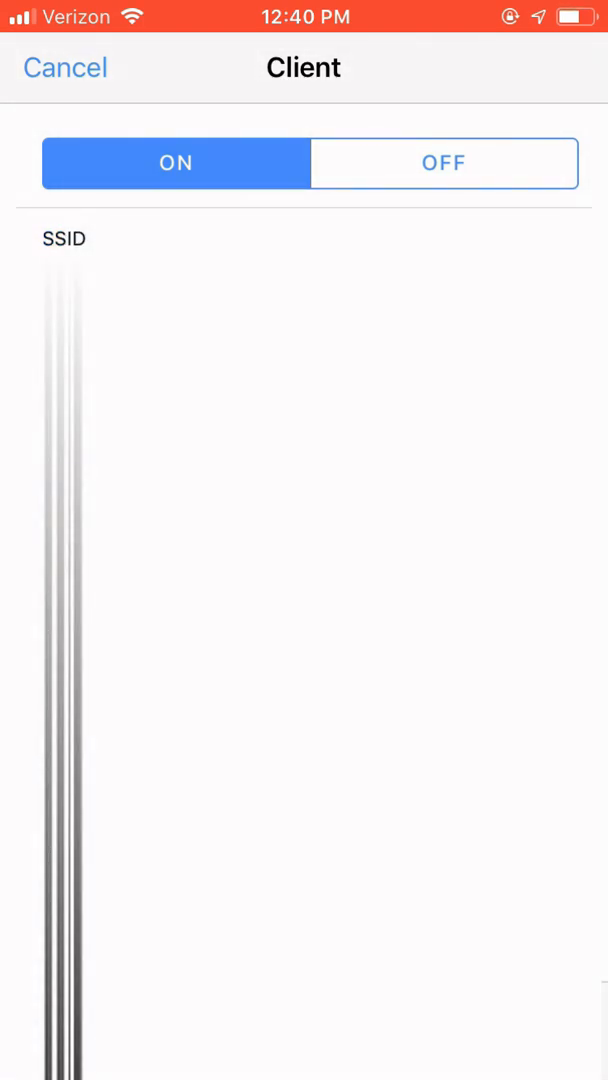
pyautogui.scroll(-3)
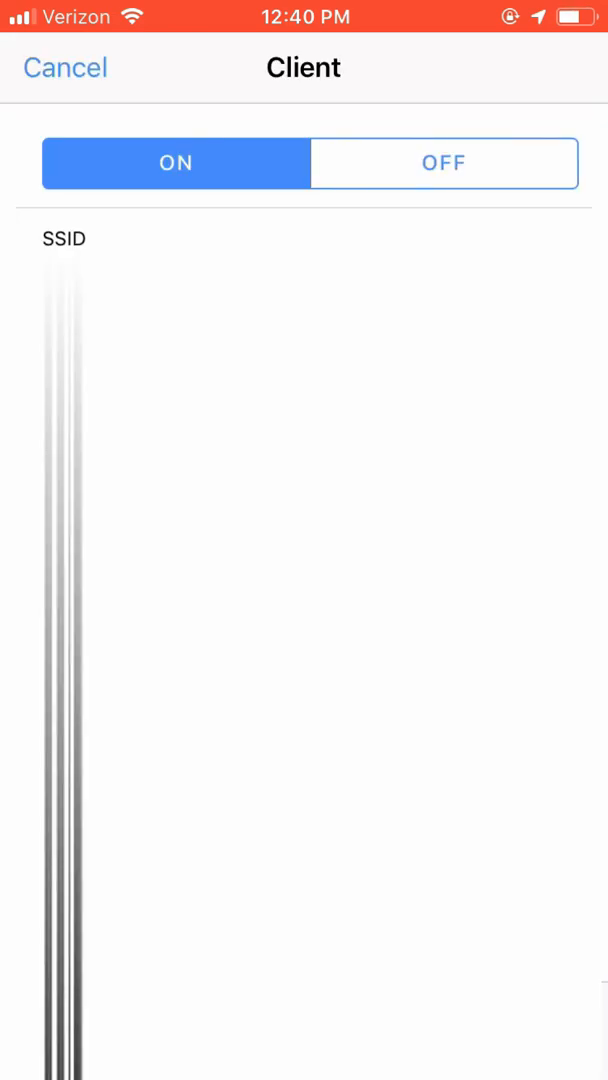
pyautogui.scroll(-3)
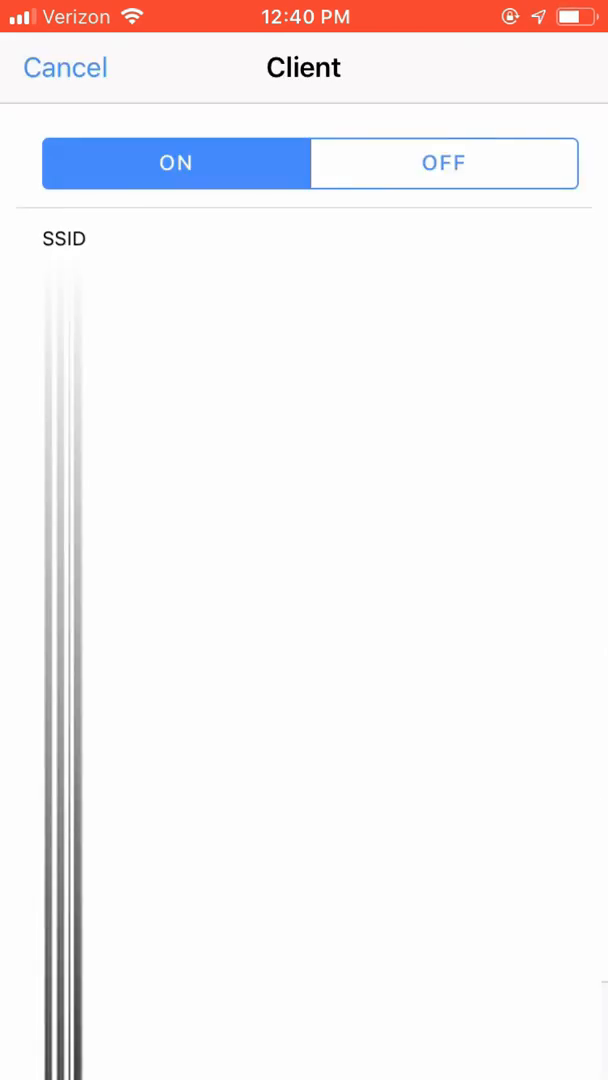
pyautogui.click(64, 68)
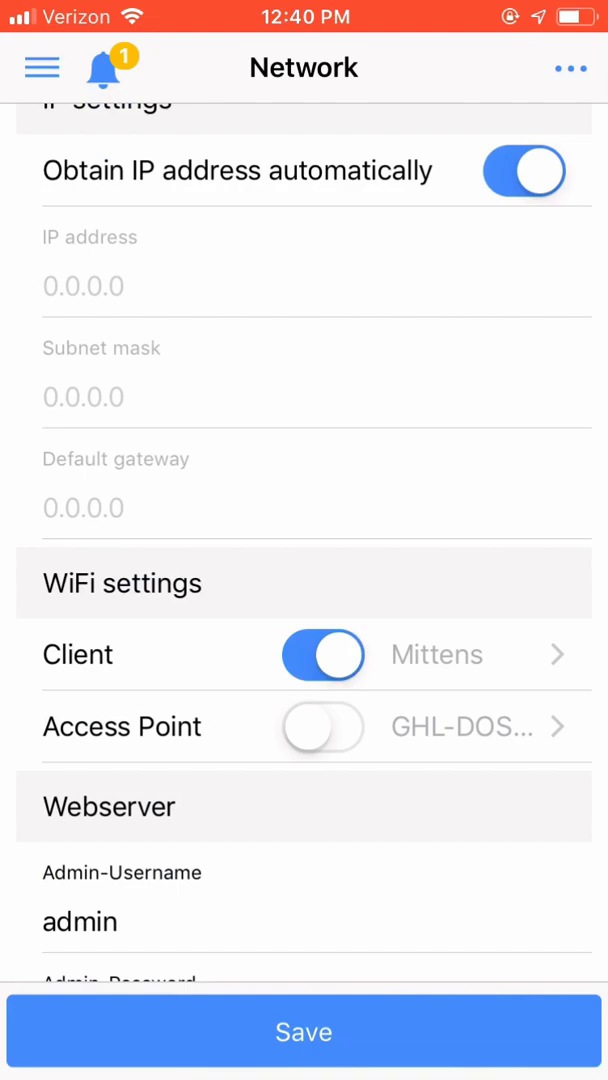
# - Turn off automatic IP and enter the static address 192.168.1.91
pyautogui.click(524, 172)
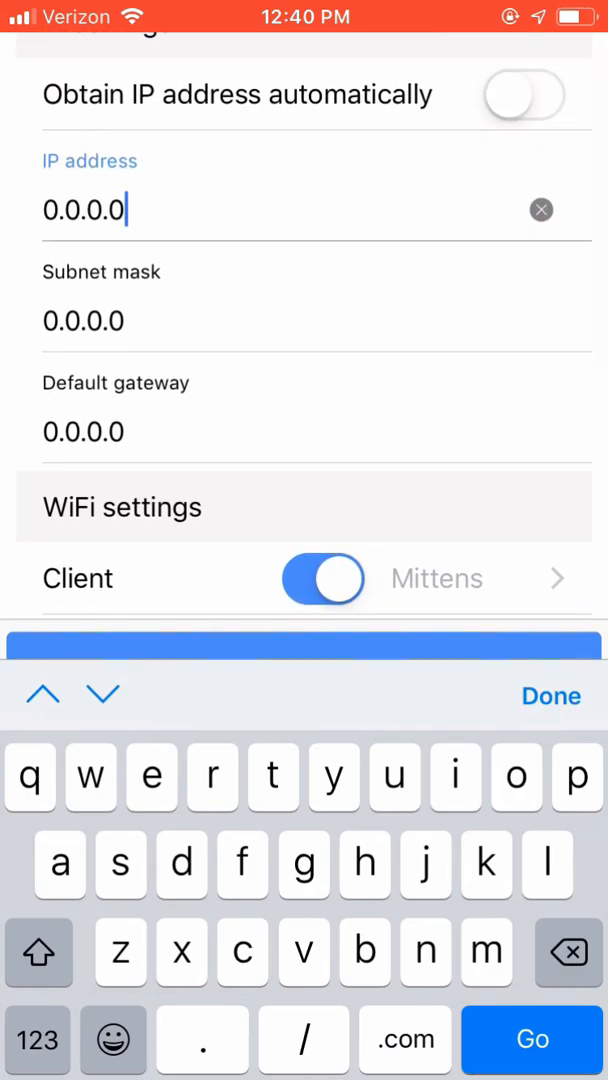
pyautogui.click(540, 210)
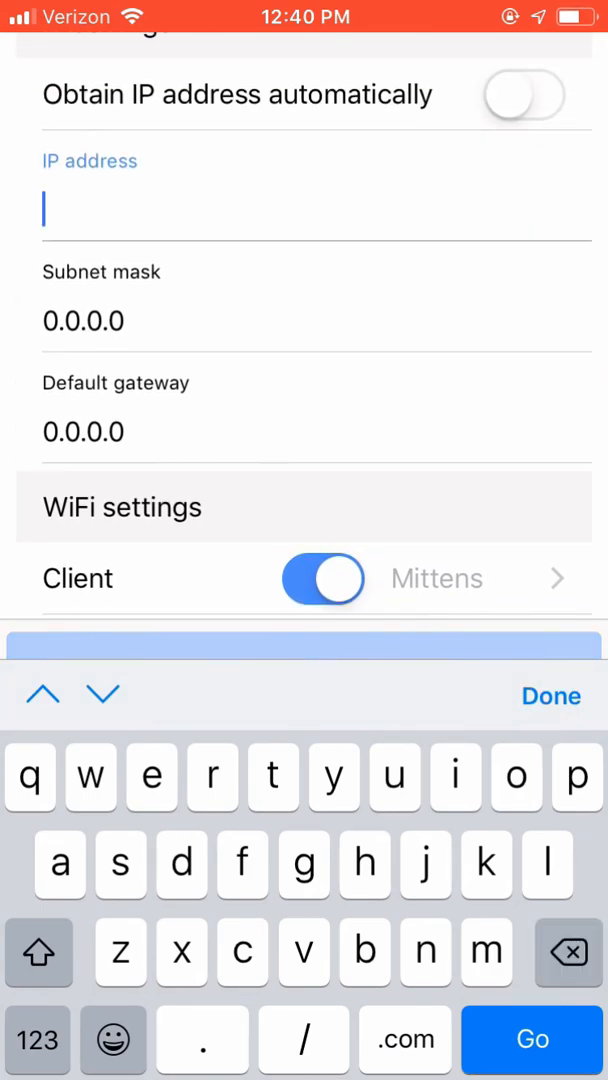
pyautogui.write('192')
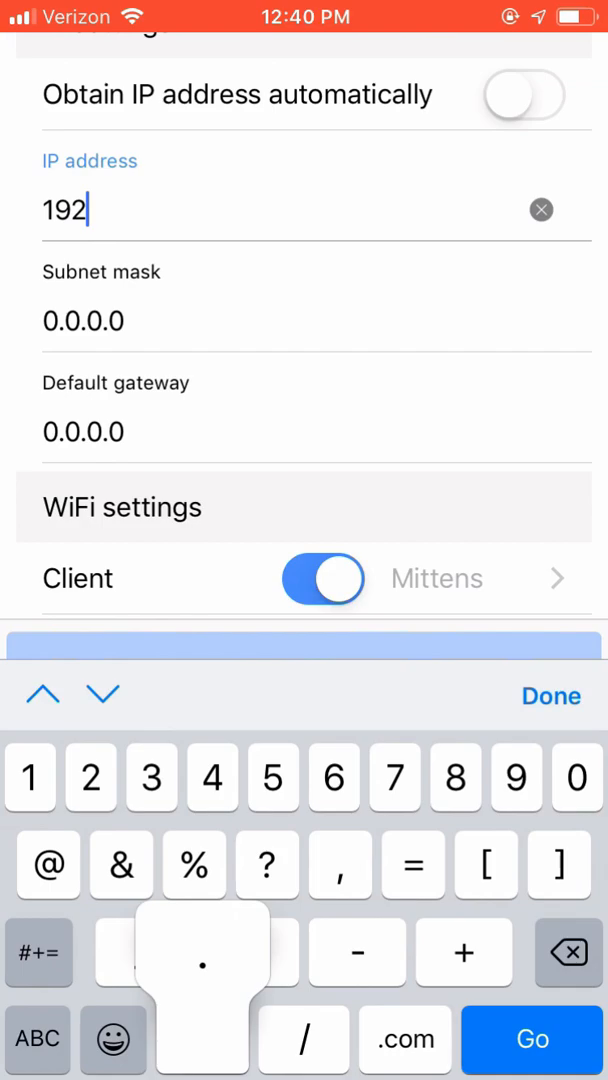
pyautogui.write('.168.')
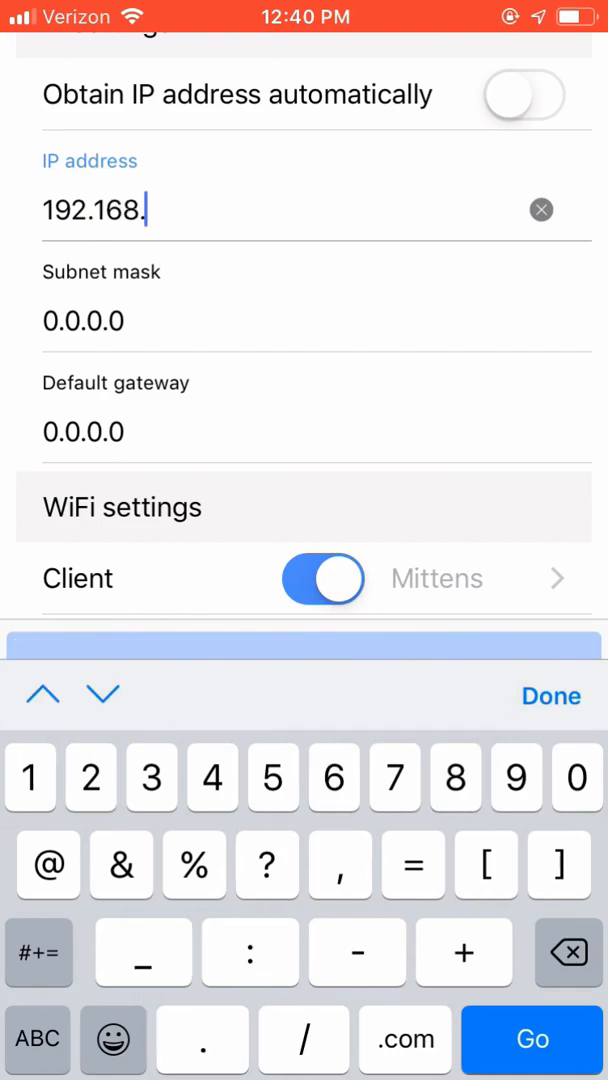
pyautogui.click(516, 778)
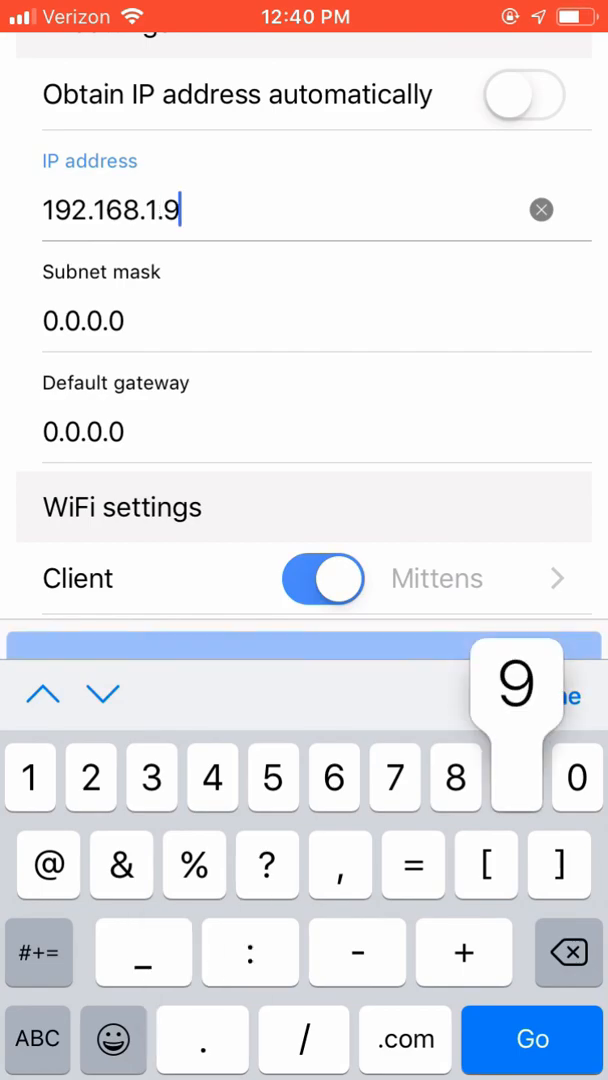
pyautogui.write('1')
pyautogui.click(316, 326)
pyautogui.write('255.255.255')
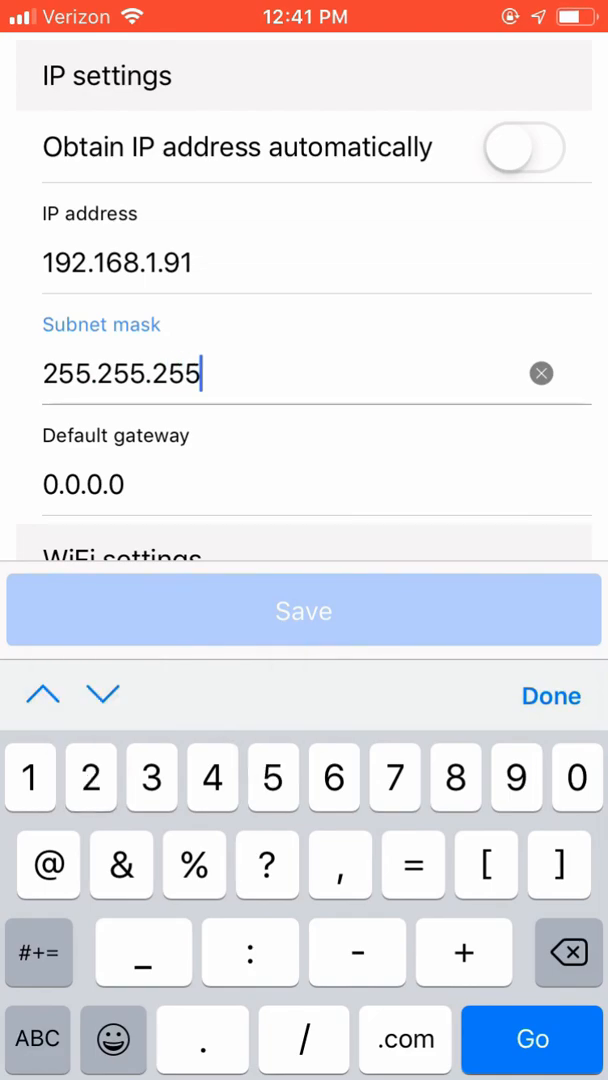
# - Enter subnet mask 255.255.255.0 and default gateway 192.168.1.1, then finish address entry
pyautogui.write('.')
pyautogui.click(316, 486)
pyautogui.write('19')
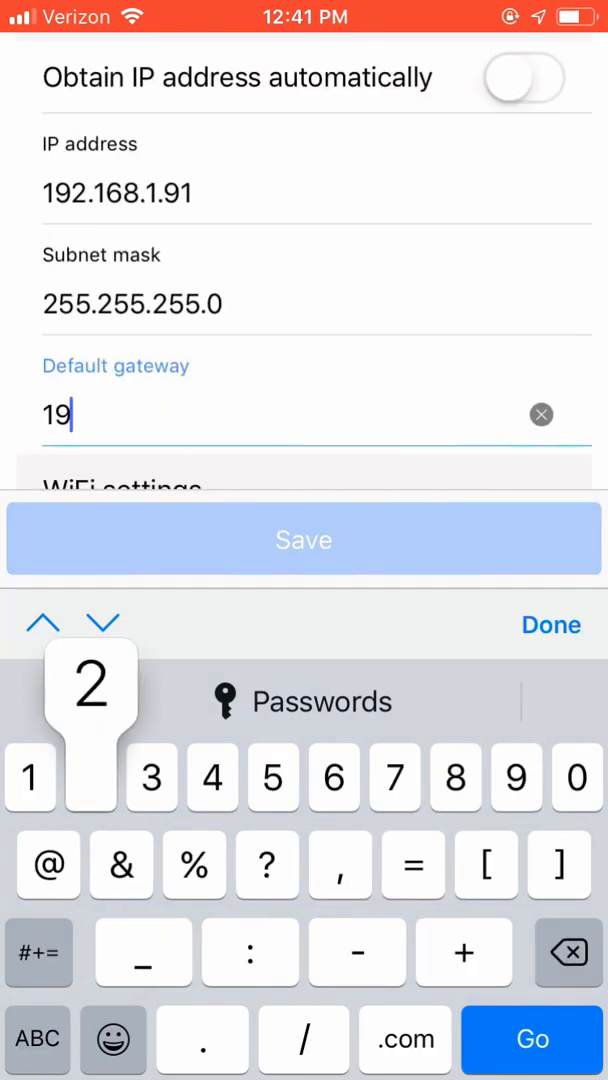
pyautogui.write('2.168')
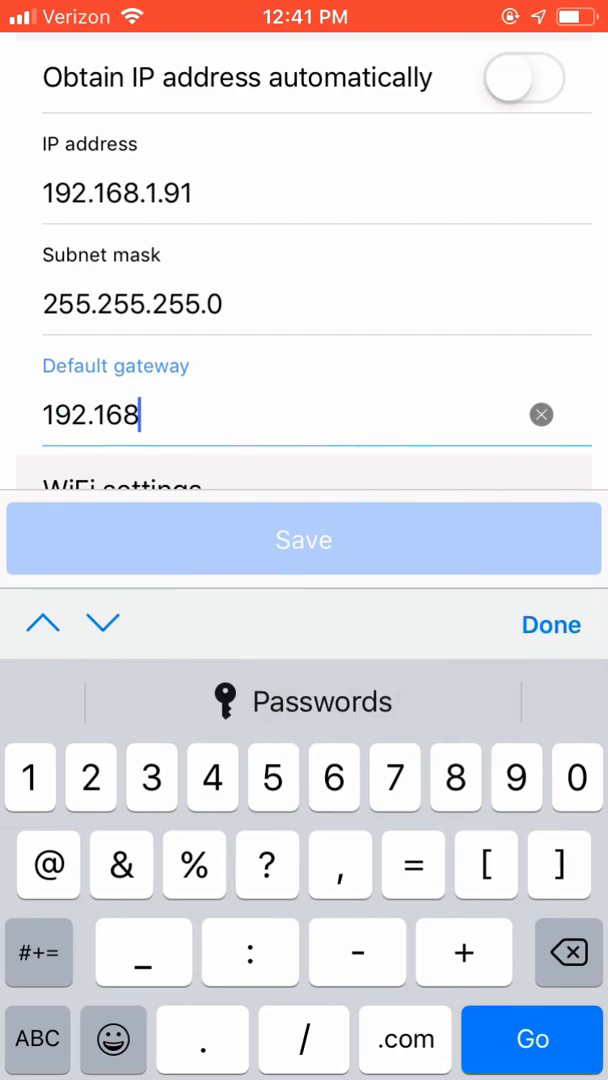
pyautogui.write('1')
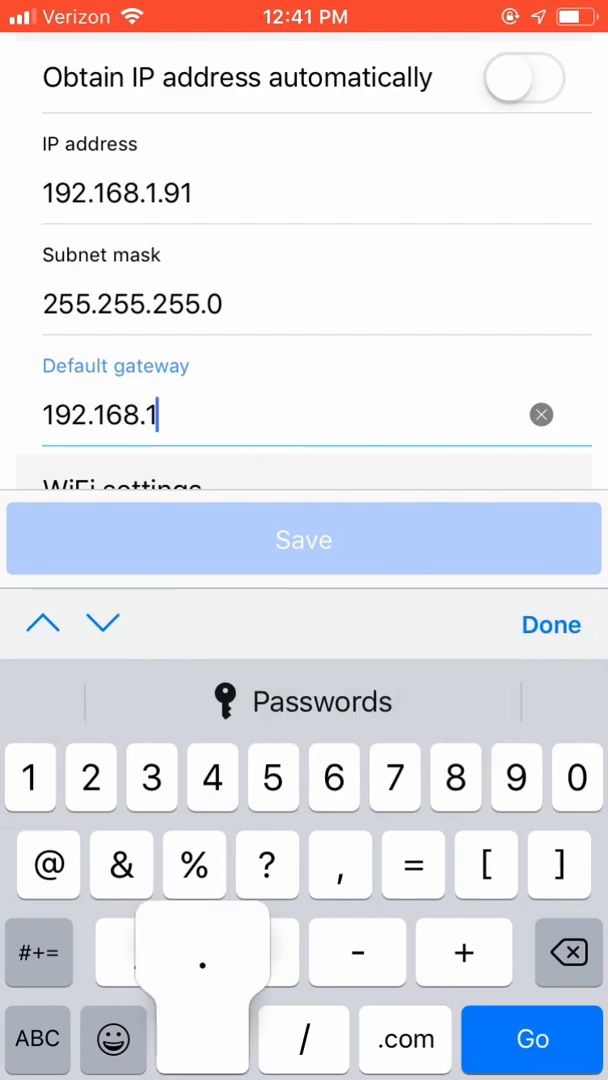
pyautogui.write('1')
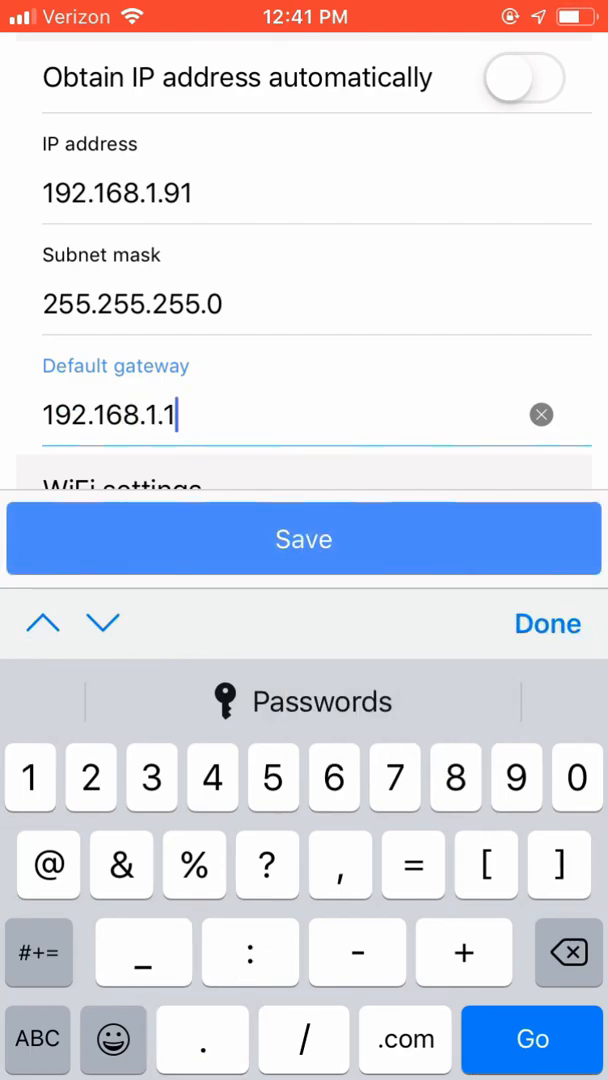
pyautogui.click(548, 624)
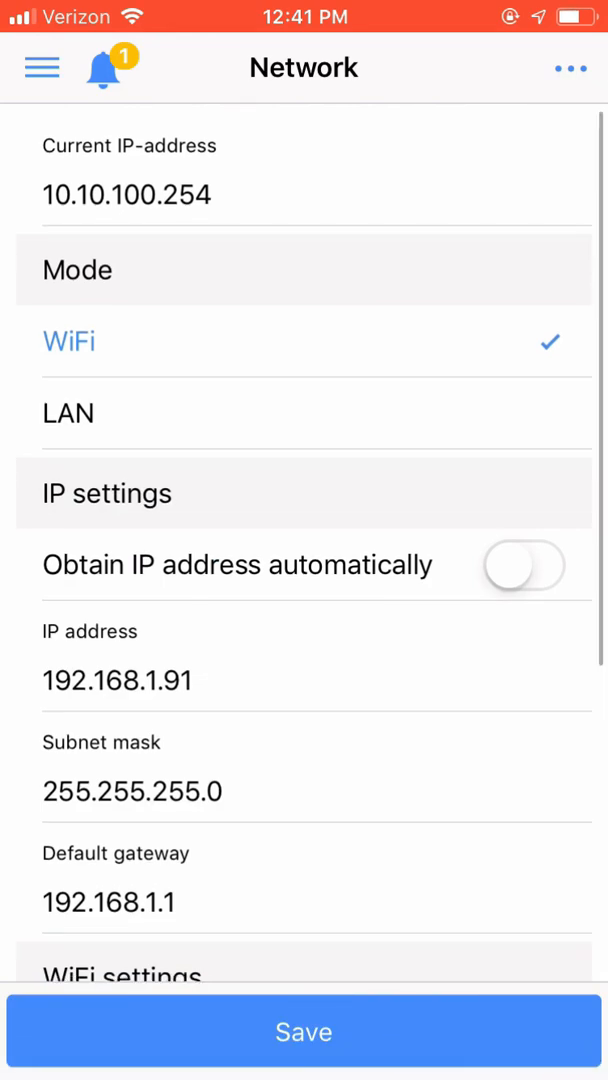
# - Review the Network page and save the static settings, raising the confirmation warning
pyautogui.scroll(-3)
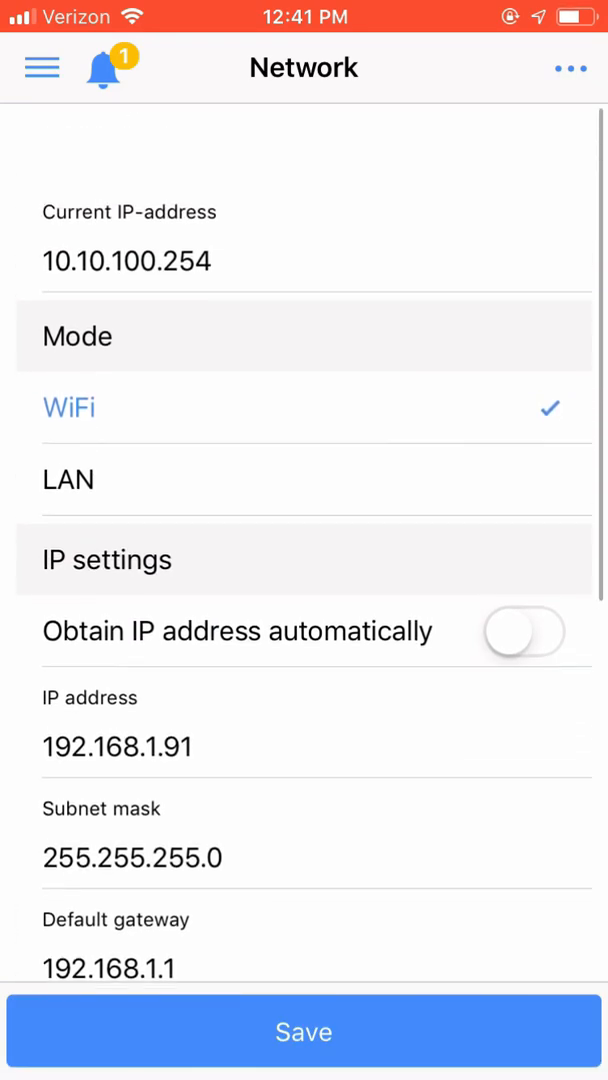
pyautogui.scroll(-3)
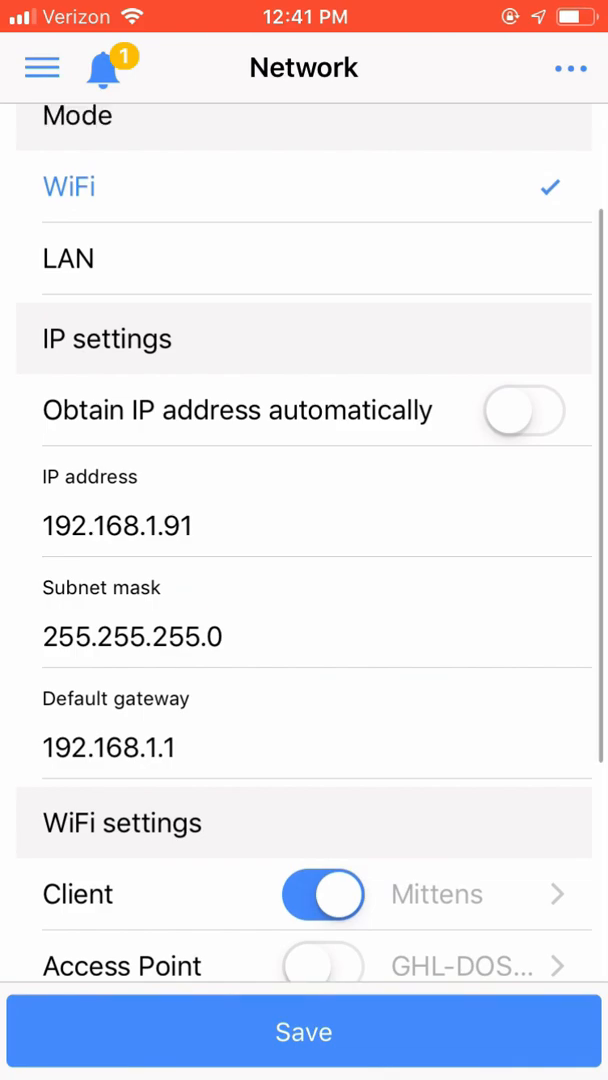
pyautogui.scroll(-3)
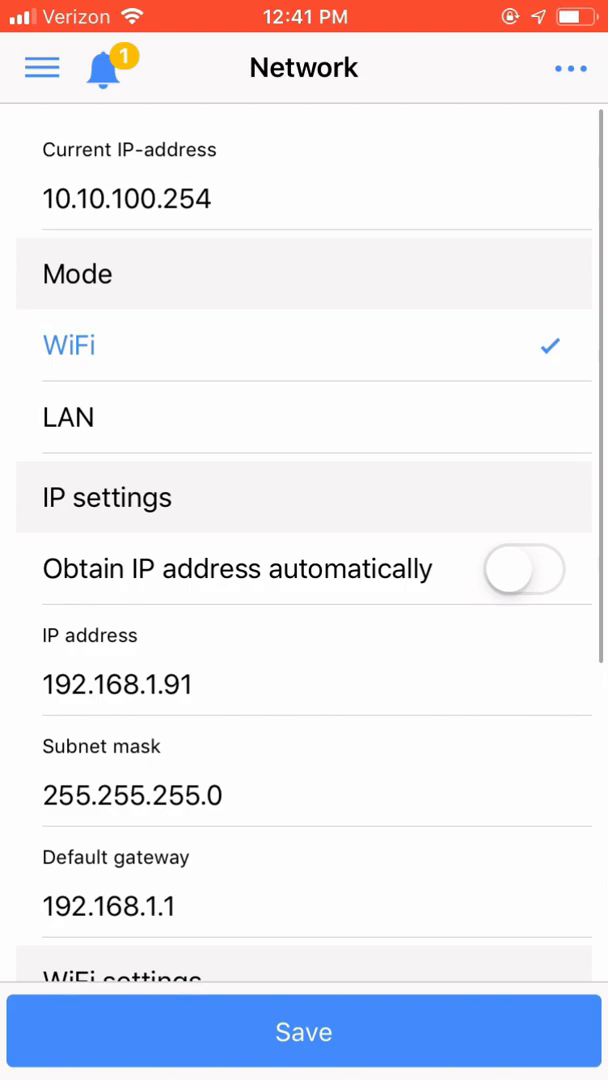
pyautogui.scroll(-3)
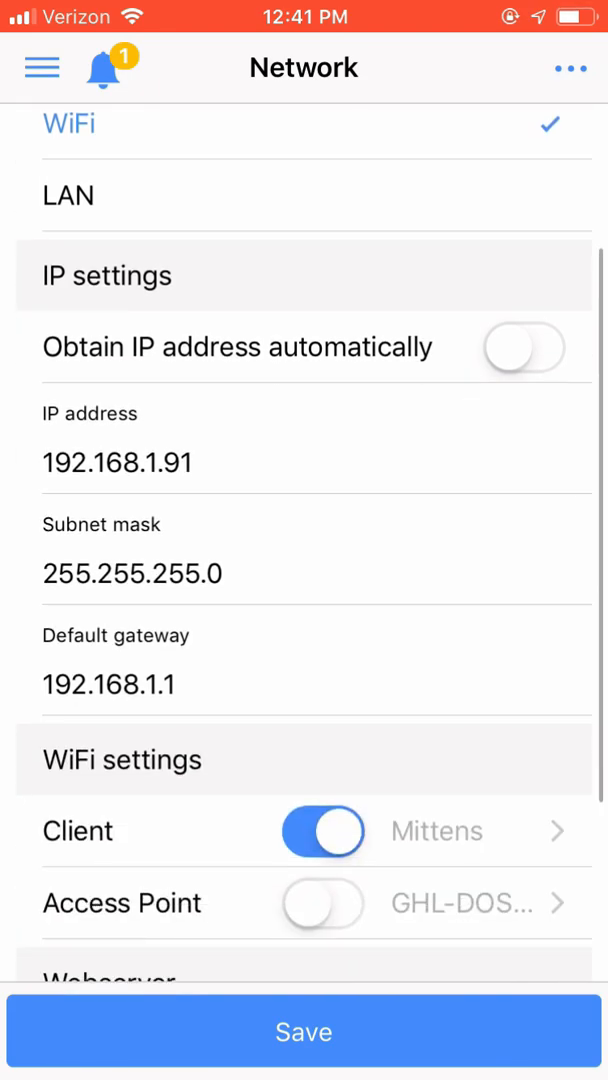
pyautogui.click(304, 1032)
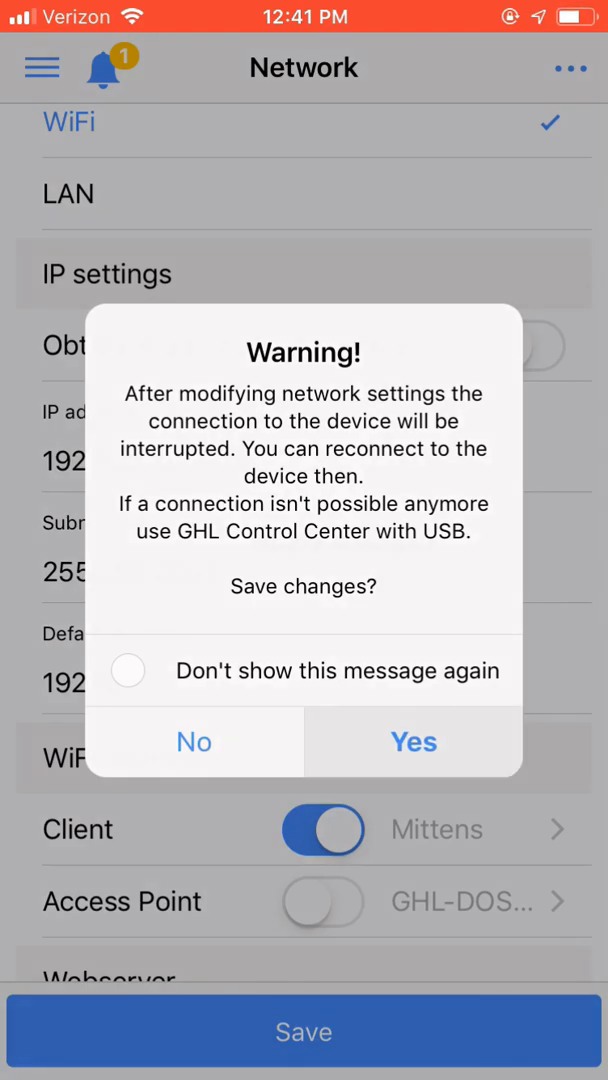
# - Confirm the warning with Yes and acknowledge the 'Network settings saved' message
pyautogui.click(412, 742)
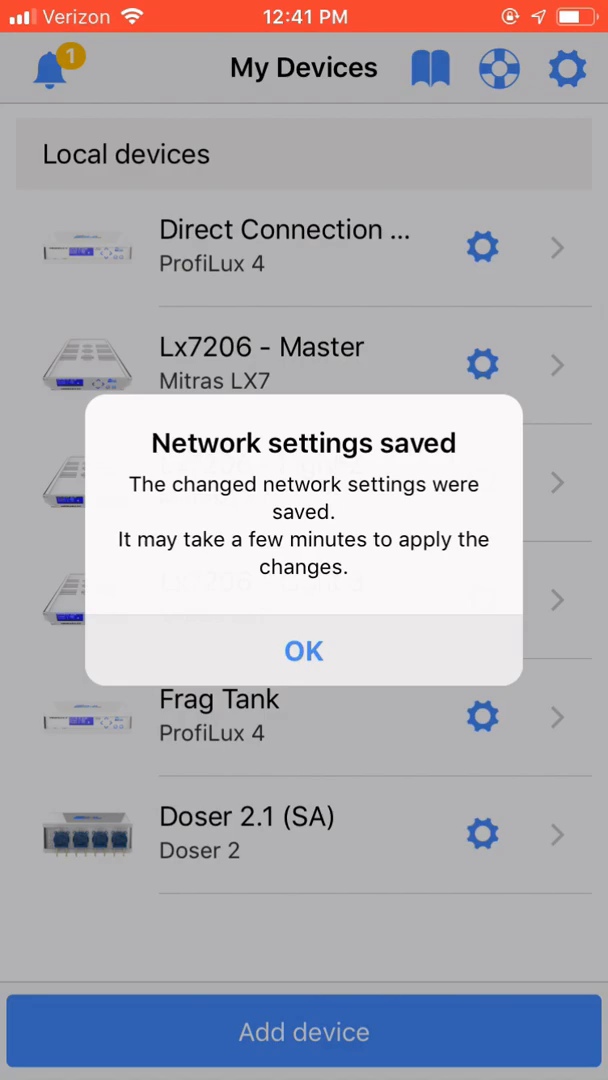
pyautogui.click(304, 650)
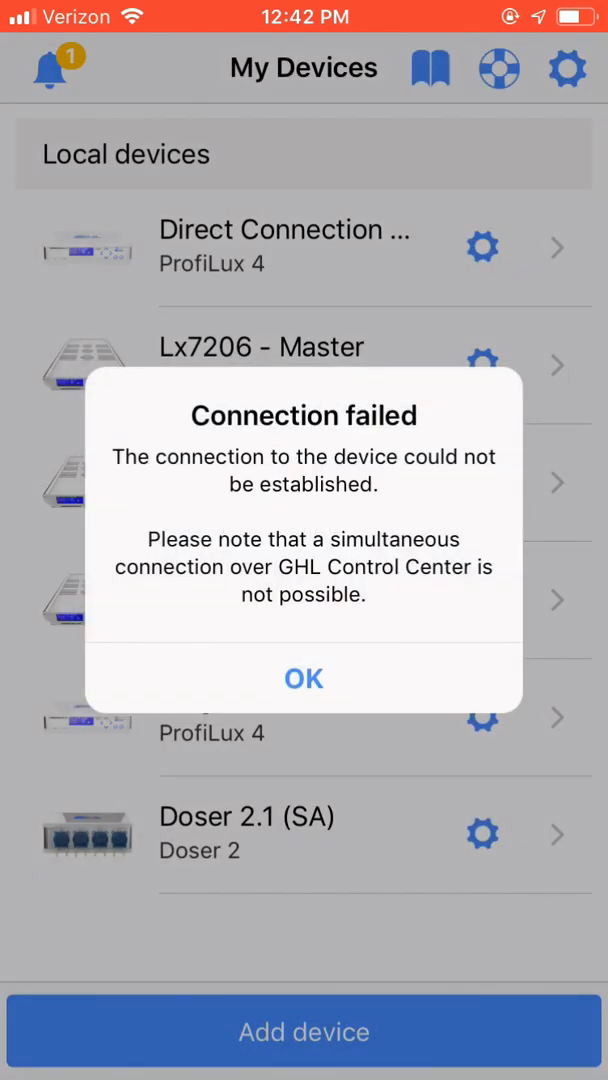
# - Dismiss the failure, change Doser 2.1 (SA)'s host to 192.168.1.91 and reconnect
pyautogui.click(304, 678)
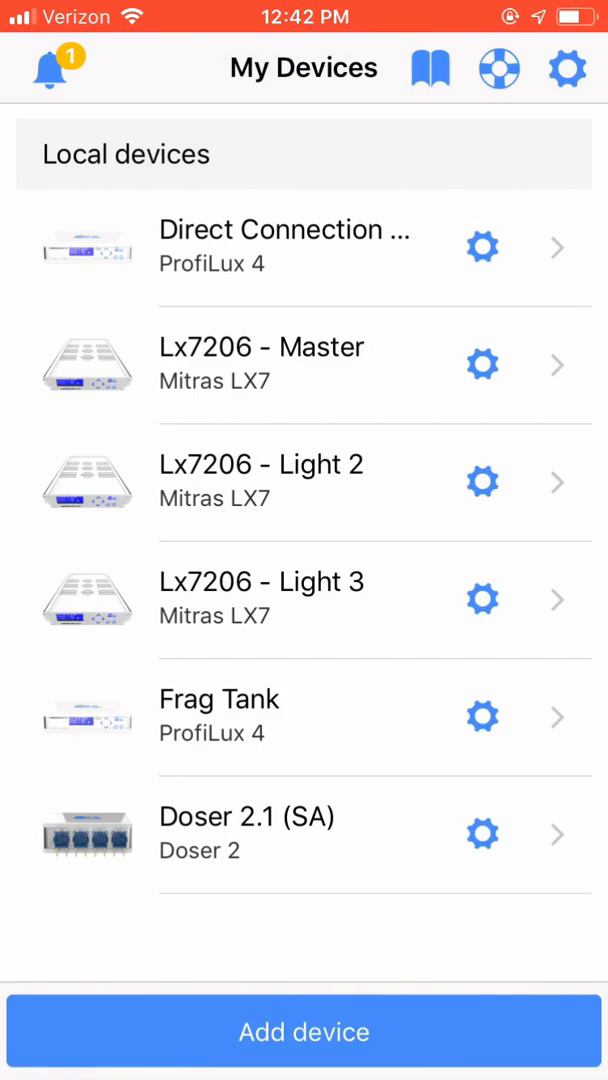
pyautogui.click(482, 832)
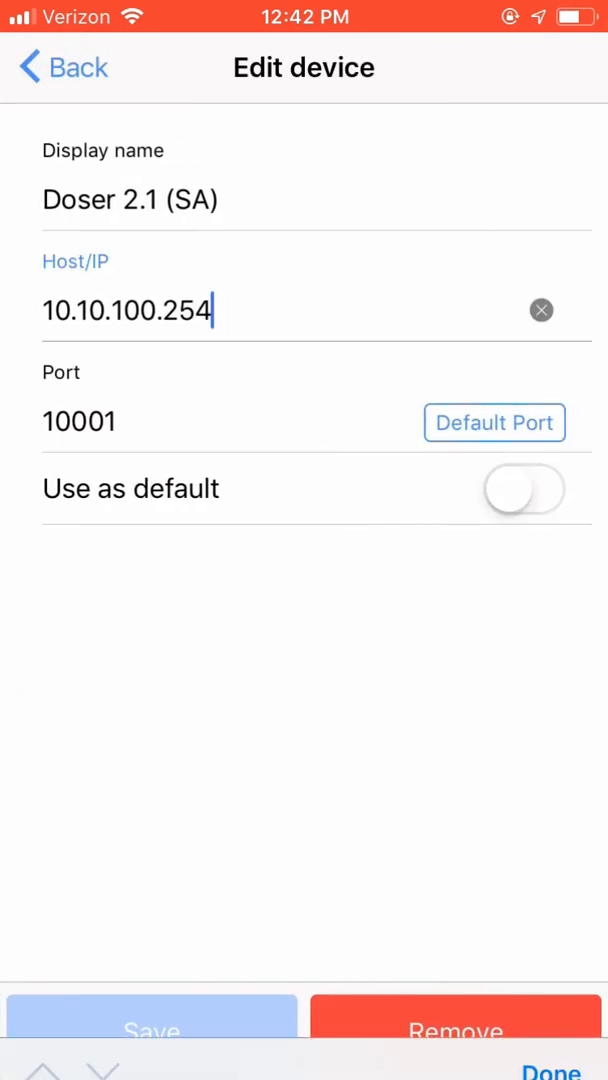
pyautogui.press('backspace')
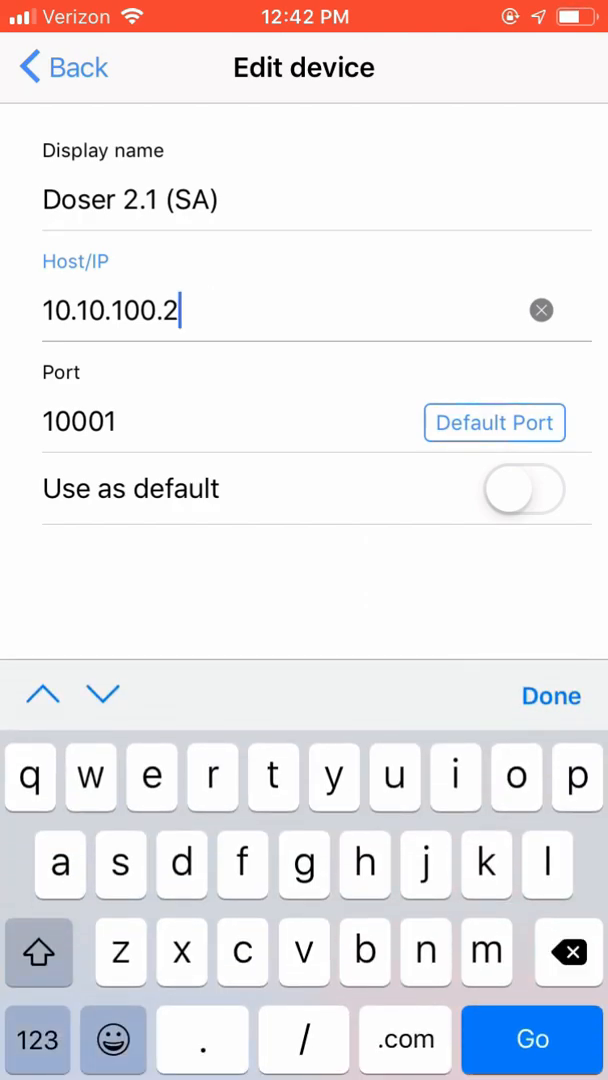
pyautogui.click(540, 310)
pyautogui.write('192')
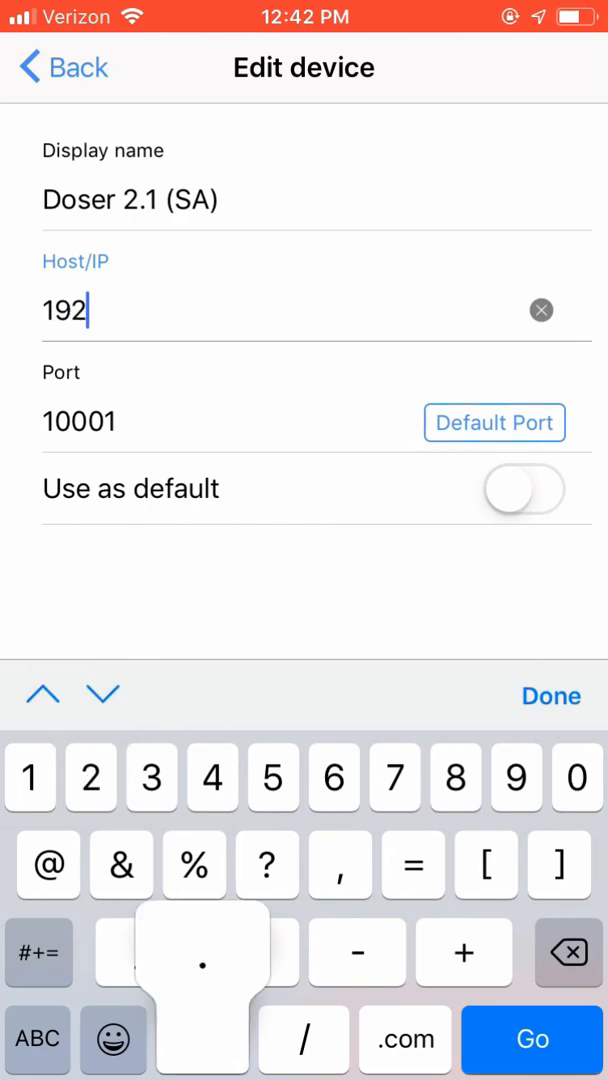
pyautogui.write('.168.1.91')
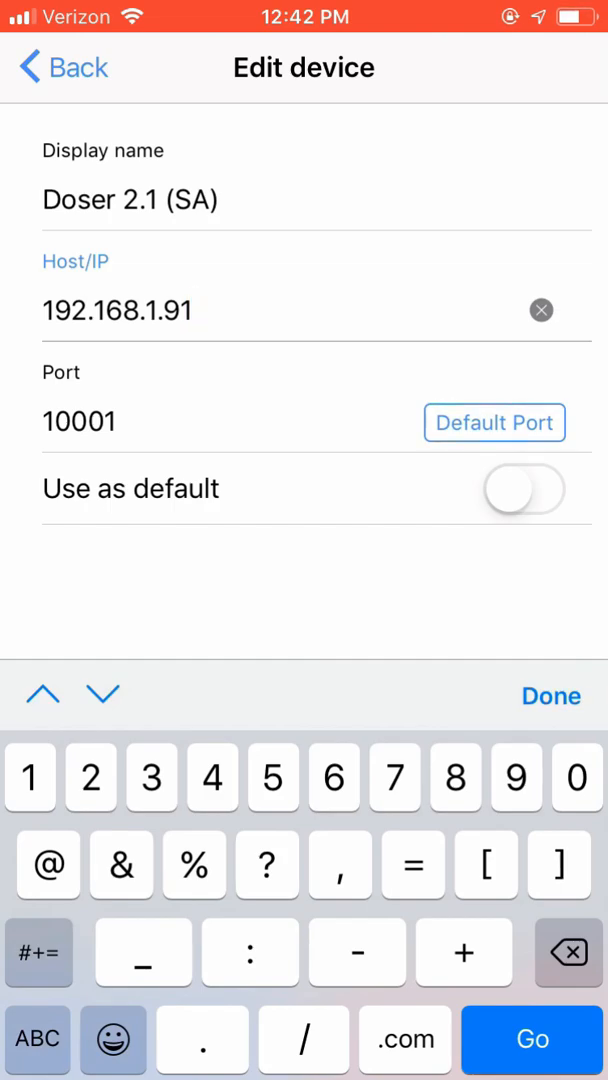
pyautogui.click(62, 68)
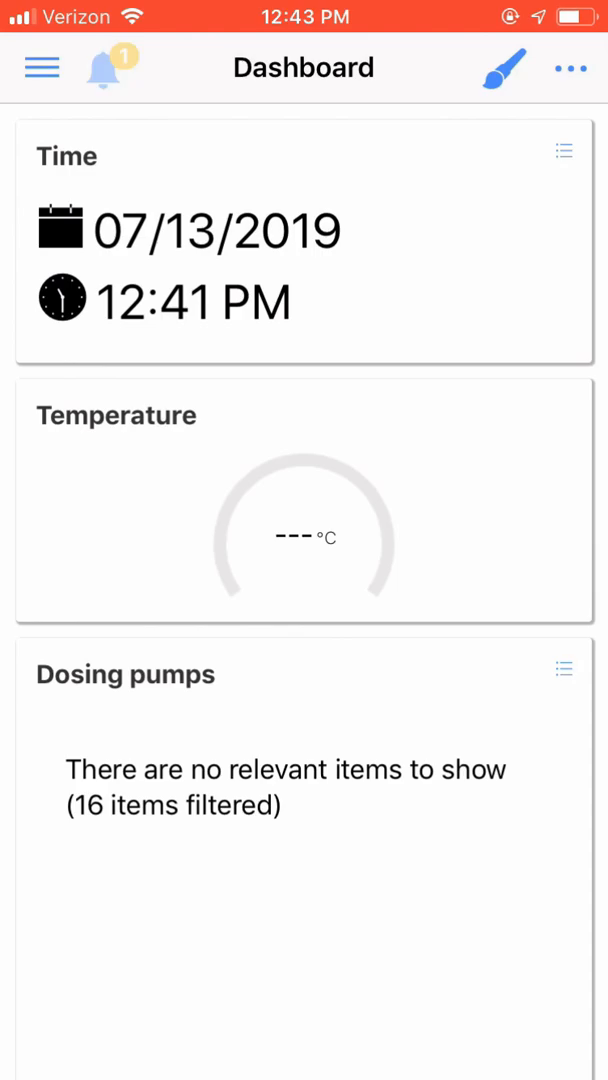
# - Leave to the home screen, reopen GHL Connect and show the doser's section list
pyautogui.click(98, 68)
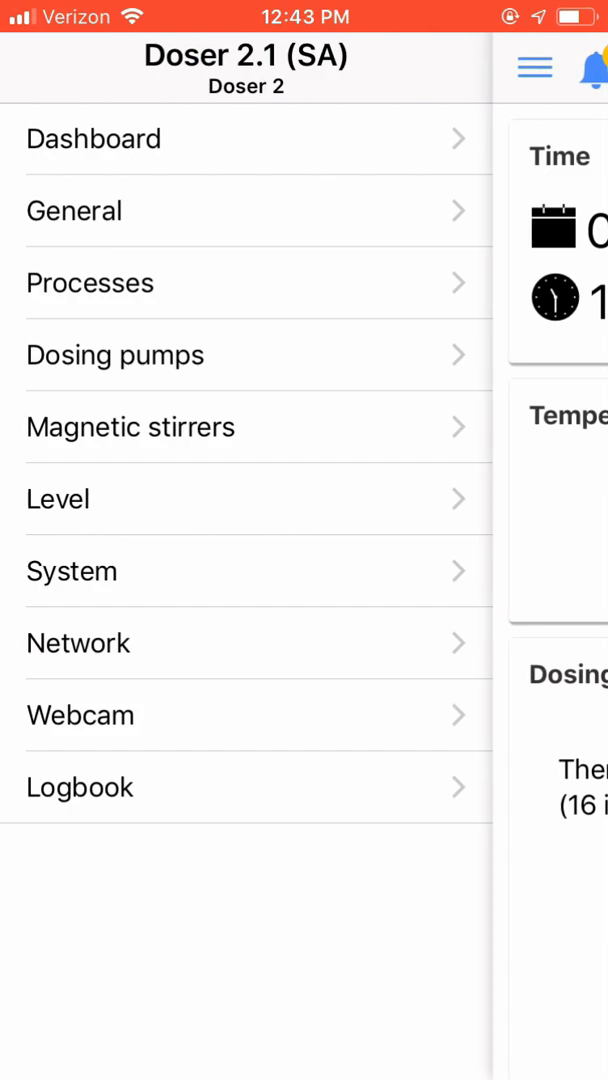
pyautogui.click(94, 138)
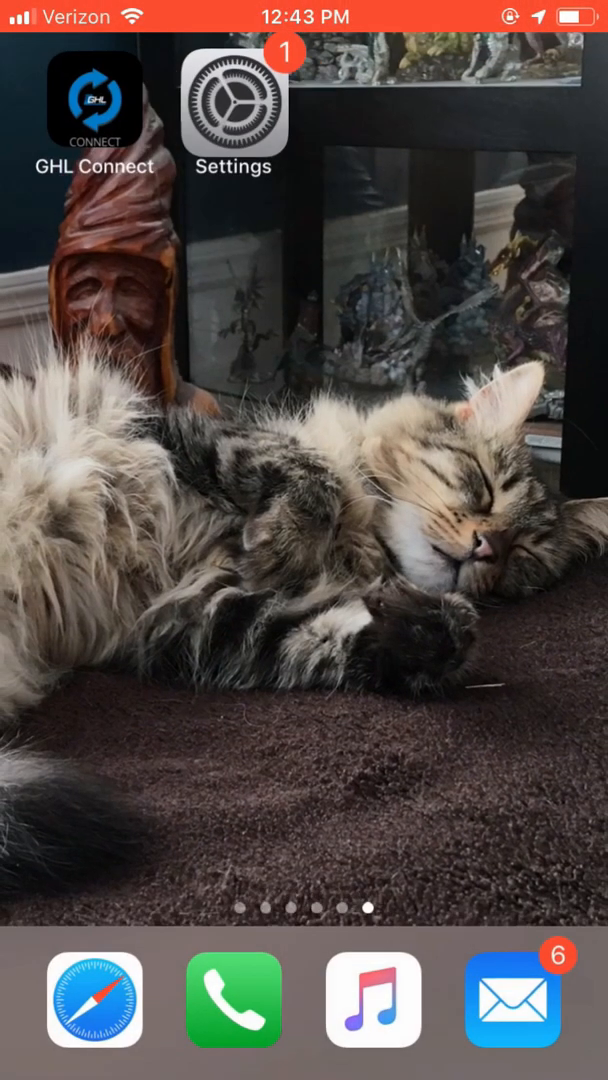
pyautogui.click(96, 110)
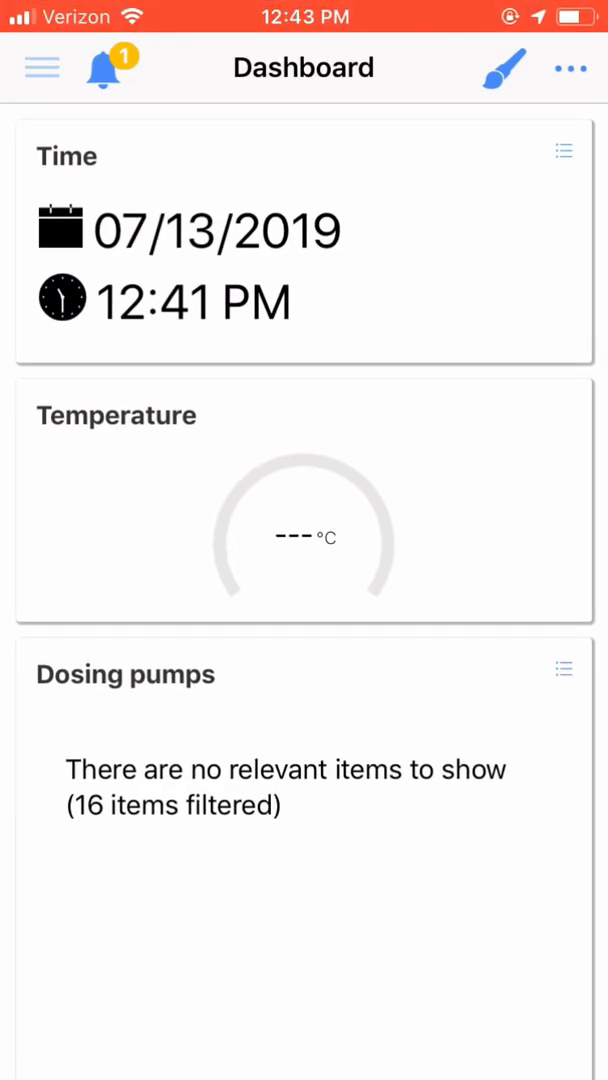
pyautogui.click(42, 68)
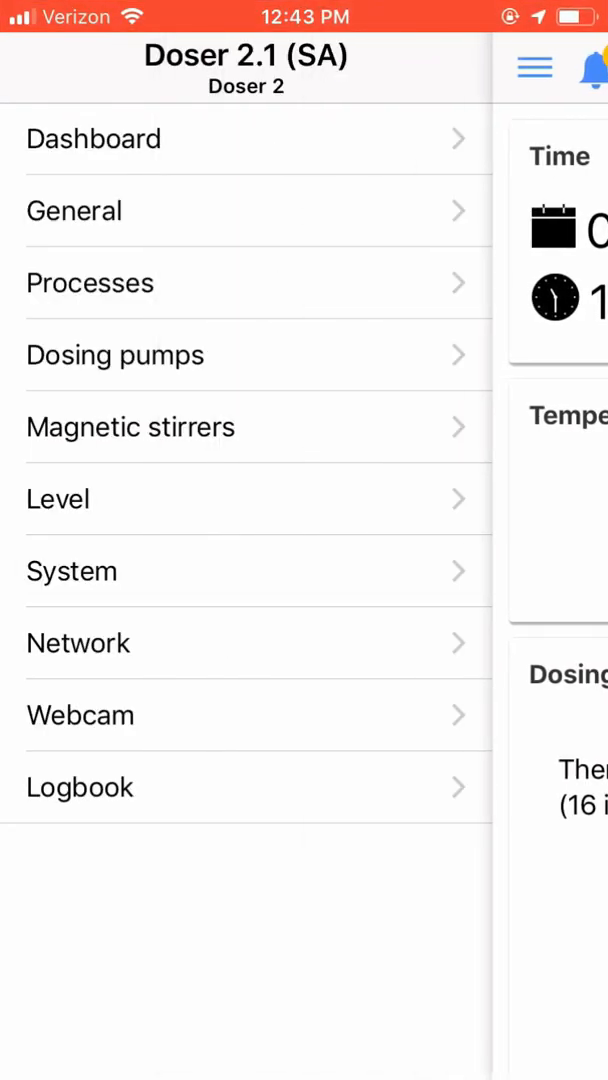